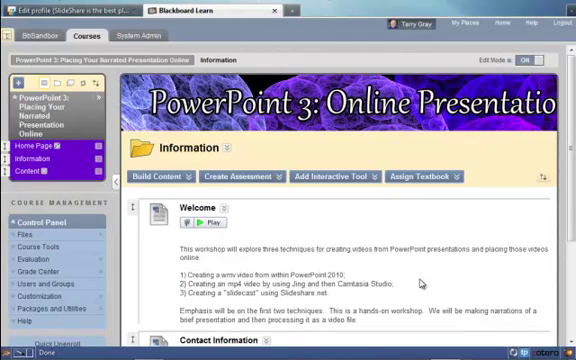
{"action": "mouse_move", "coordinate": [421, 283]}
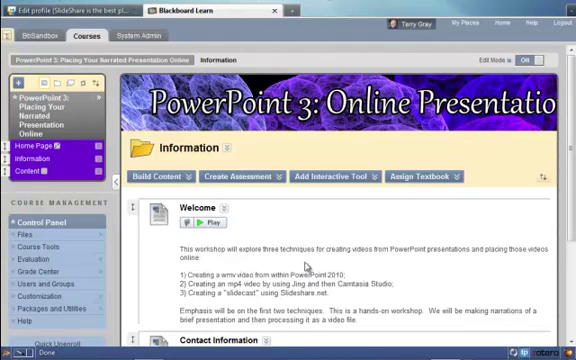
{"action": "mouse_move", "coordinate": [308, 262]}
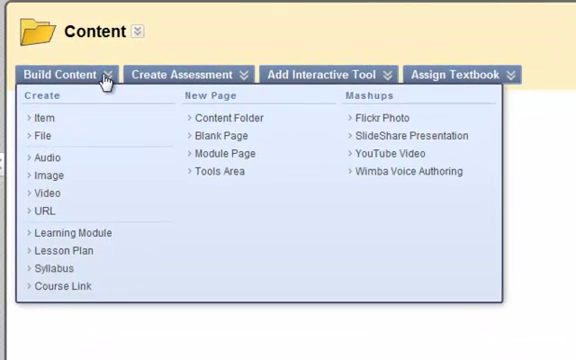
{"action": "mouse_move", "coordinate": [415, 172]}
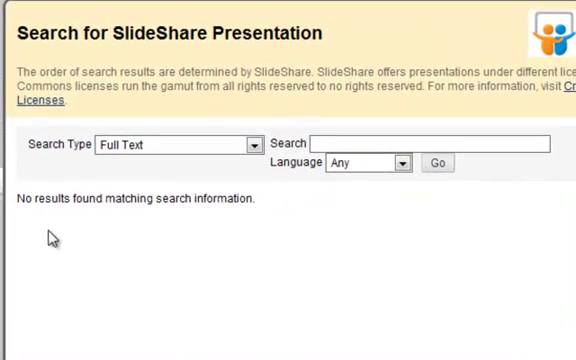
{"action": "mouse_move", "coordinate": [227, 188]}
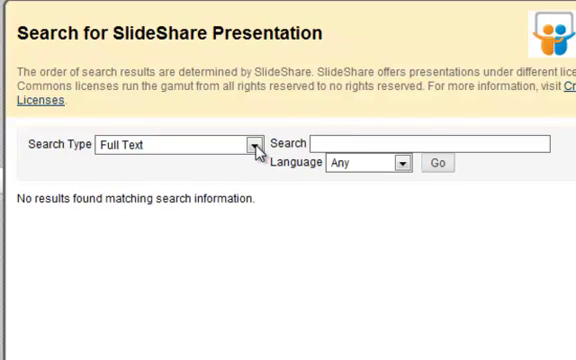
{"action": "left_click", "coordinate": [248, 143]}
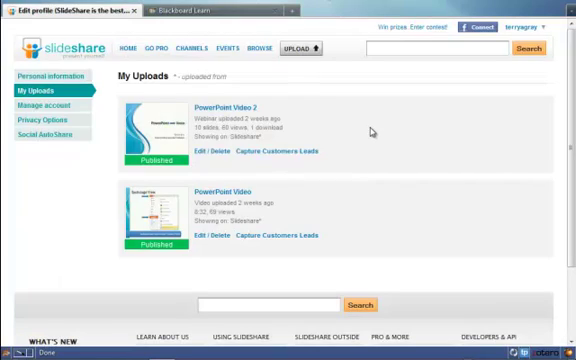
{"action": "mouse_move", "coordinate": [368, 132]}
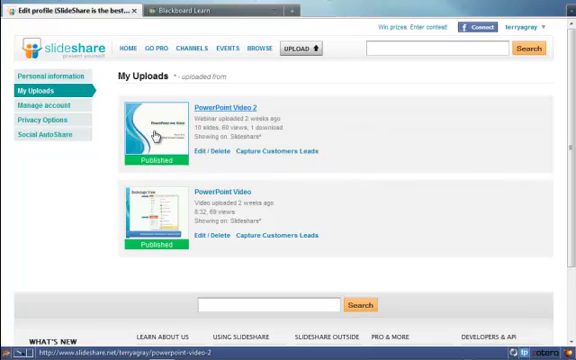
Open the PowerPoint Video 2 presentation page in SlideShare to copy its URL.
{"action": "left_click", "coordinate": [158, 128]}
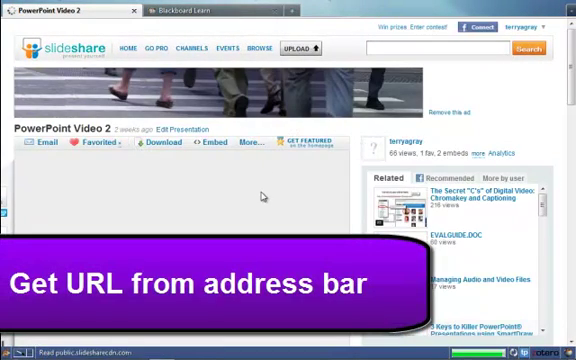
{"action": "scroll", "scroll_direction": "down", "scroll_amount": 3}
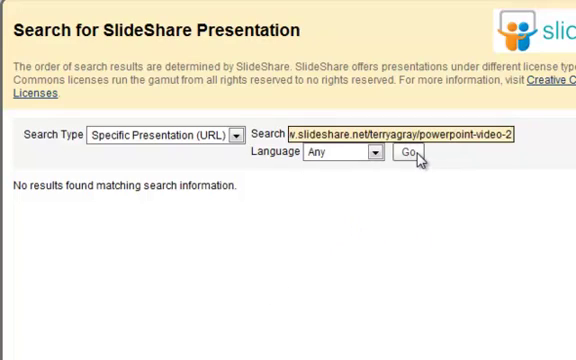
Search by Specific Presentation (URL) for PowerPoint Video 2 and select the result.
{"action": "left_click", "coordinate": [408, 155]}
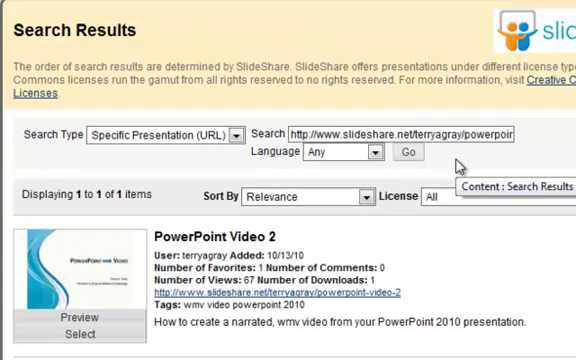
{"action": "scroll", "scroll_direction": "down", "scroll_amount": 3}
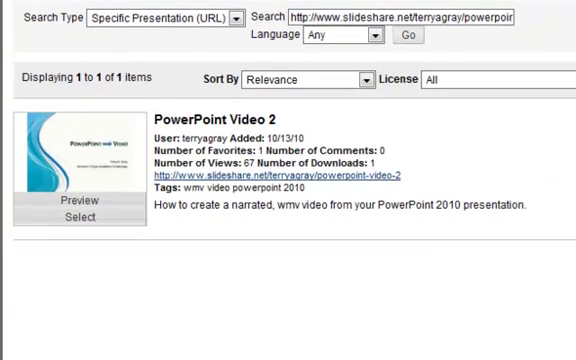
{"action": "mouse_move", "coordinate": [98, 263]}
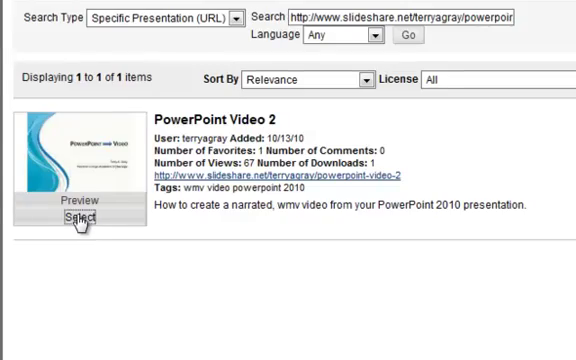
{"action": "left_click", "coordinate": [74, 218]}
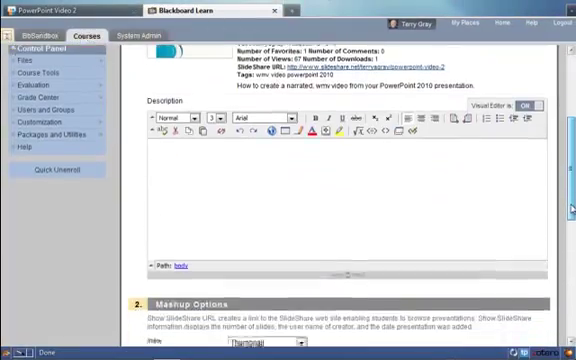
Review the mashup options with View kept as Thumbnail and submit PowerPoint Video 2.
{"action": "scroll", "scroll_direction": "down", "scroll_amount": 3}
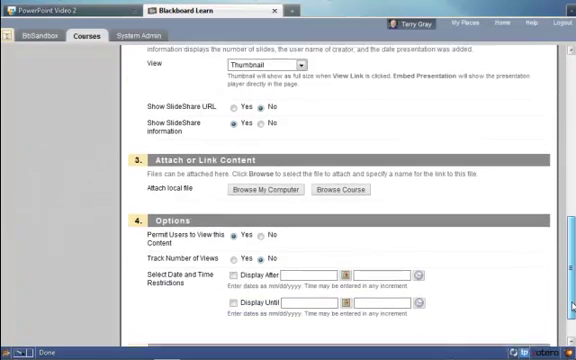
{"action": "scroll", "scroll_direction": "down", "scroll_amount": 3}
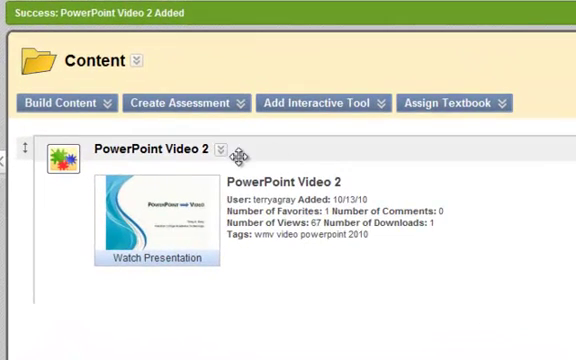
Open the Edit Item form for PowerPoint Video 2 from its actions menu.
{"action": "left_click", "coordinate": [228, 152]}
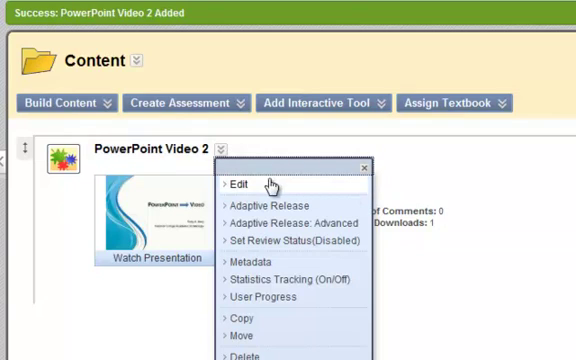
{"action": "left_click", "coordinate": [237, 185]}
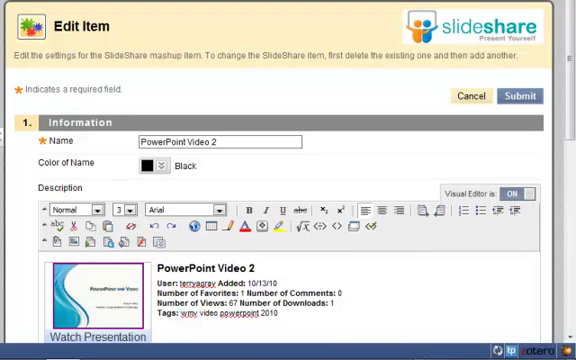
{"action": "scroll", "scroll_direction": "down", "scroll_amount": 3}
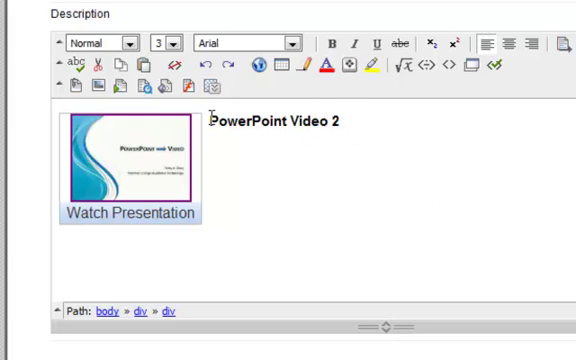
Change the description to 'From PowerPoint to Video Using Slideshare.net' and submit.
{"action": "type", "text": "Fr"}
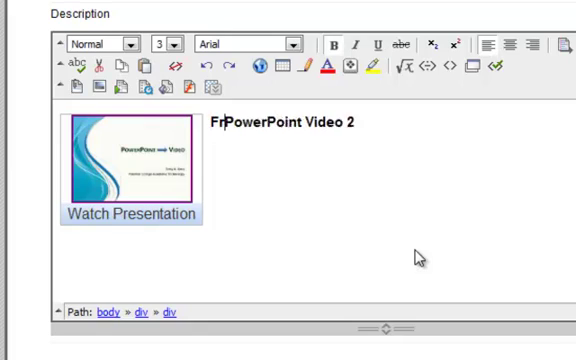
{"action": "type", "text": "om"}
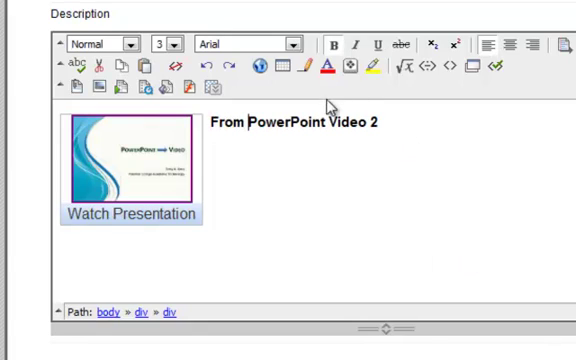
{"action": "type", "text": "to"}
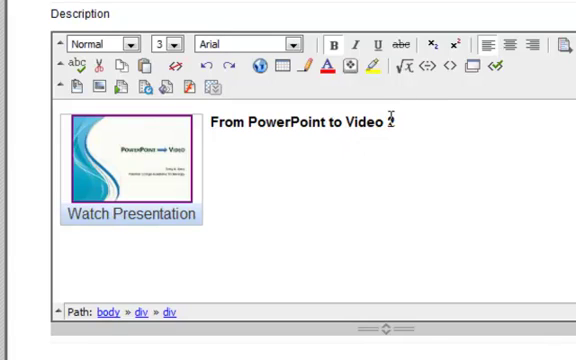
{"action": "mouse_move", "coordinate": [400, 135]}
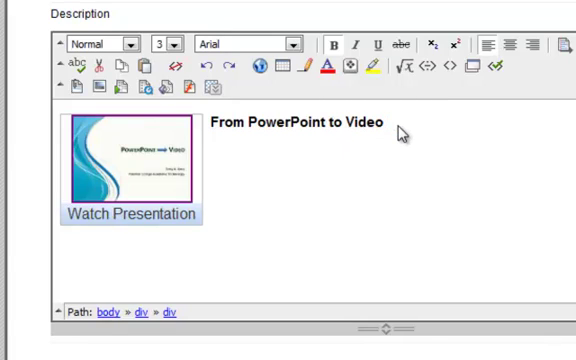
{"action": "type", "text": "Using Slidesh"}
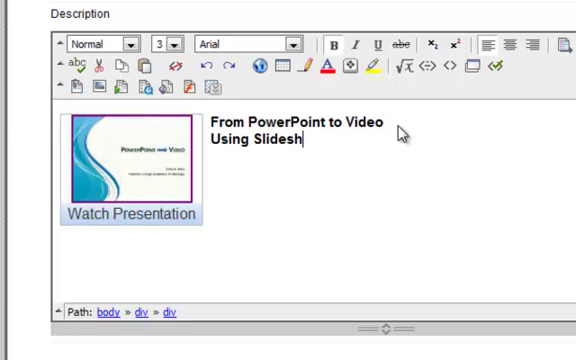
{"action": "type", "text": "are.net"}
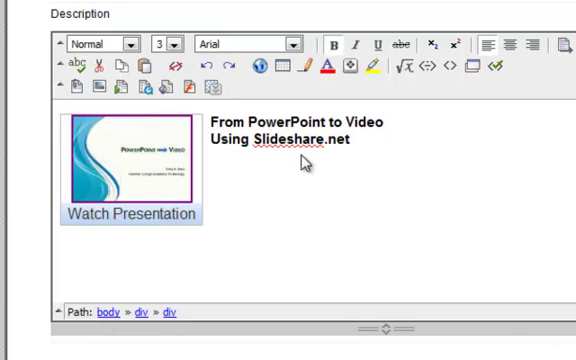
{"action": "scroll", "scroll_direction": "down", "scroll_amount": 3}
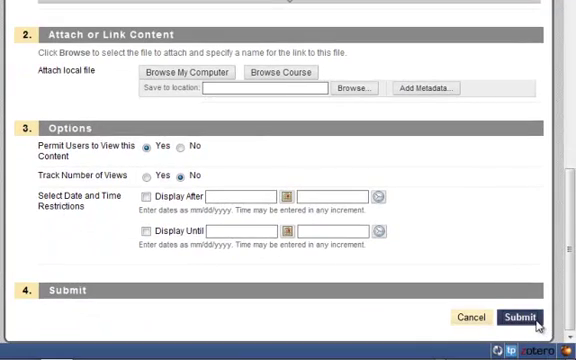
{"action": "left_click", "coordinate": [516, 316]}
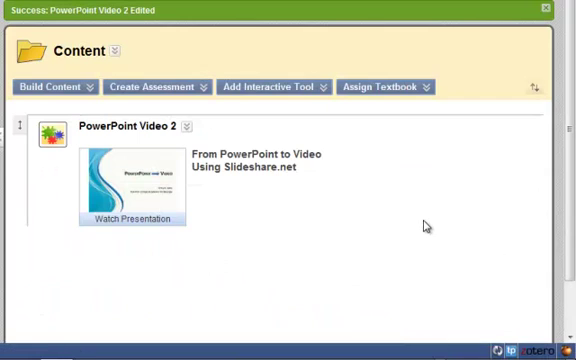